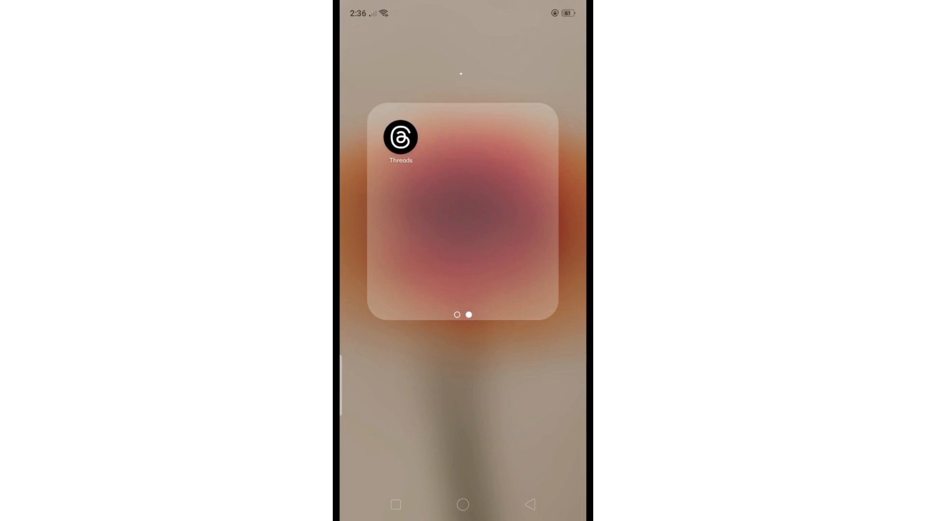
Launch Threads from the home screen folder so its home feed appears.
left_click(400, 138)
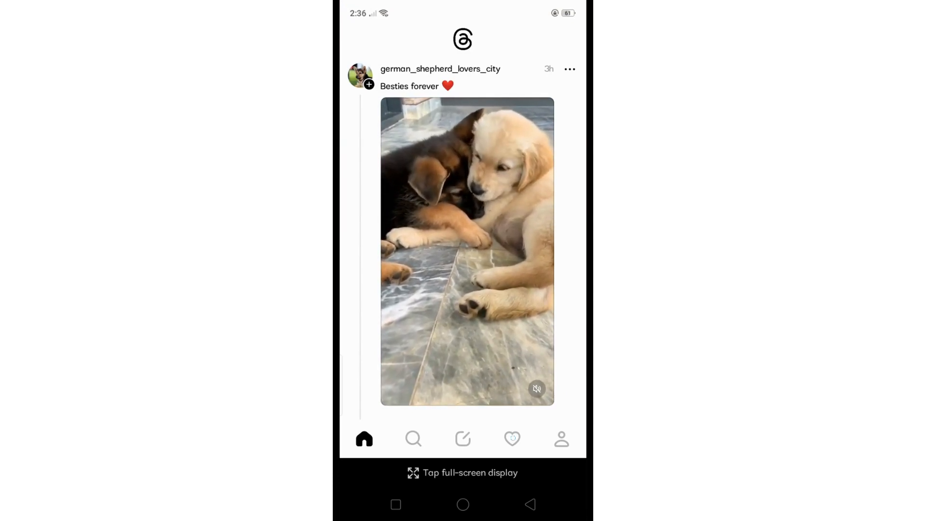
Go to the Activity page listing the four pending follow requests.
left_click(511, 438)
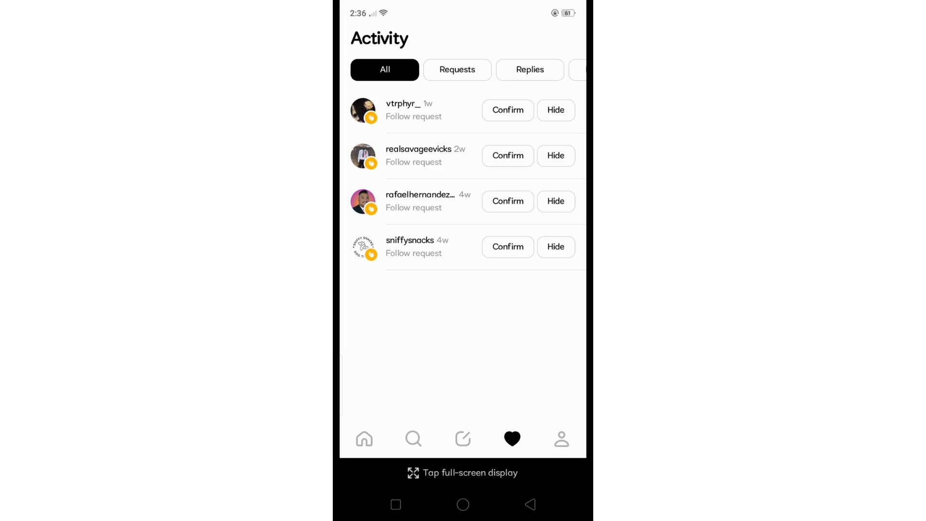
left_click(506, 110)
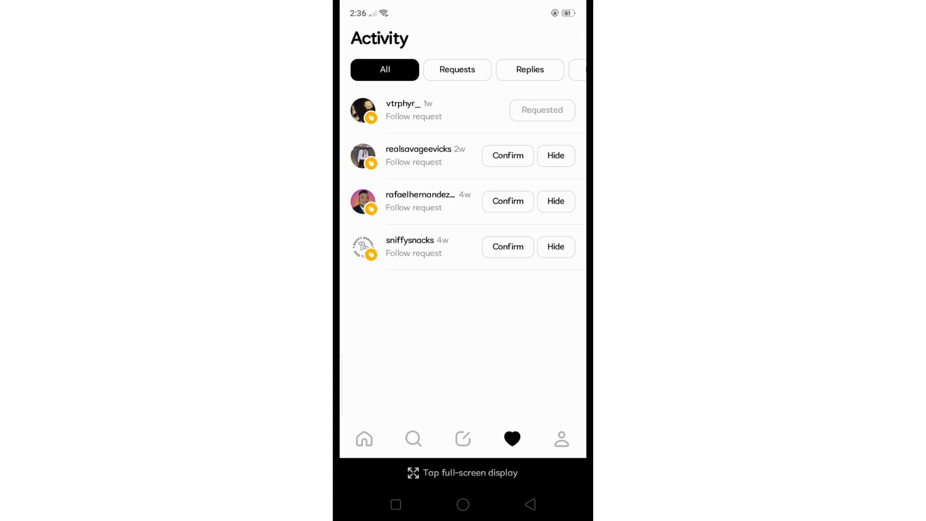
left_click(507, 155)
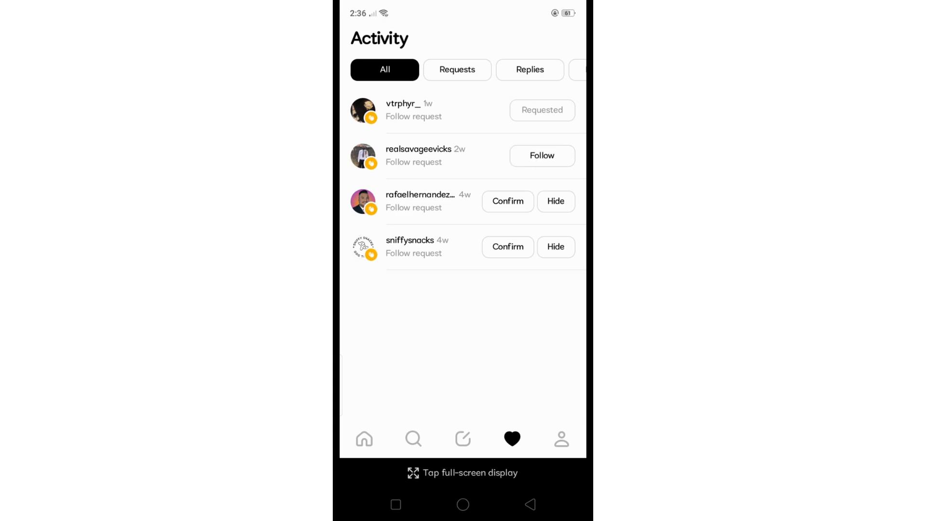